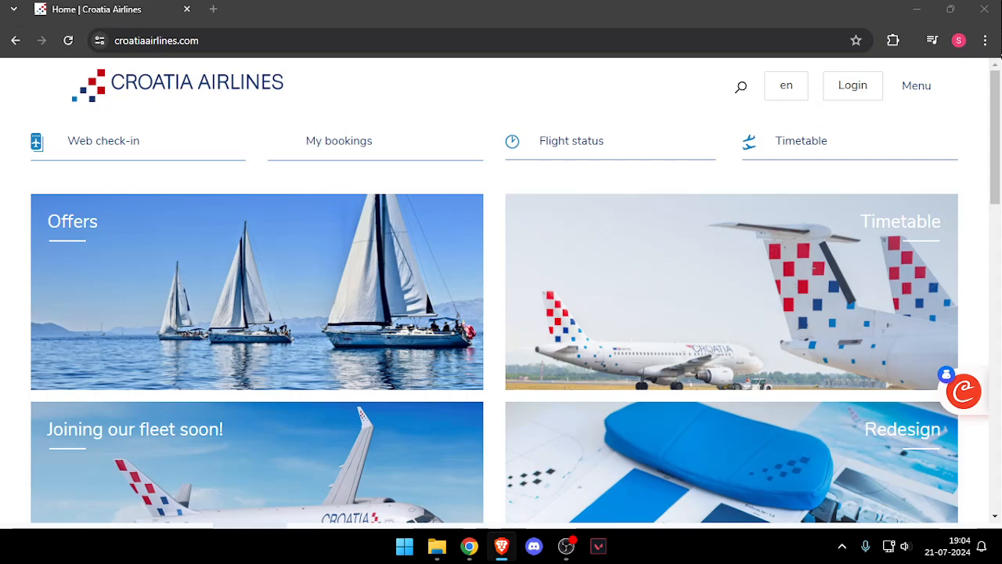
pyautogui.moveTo(43, 268)
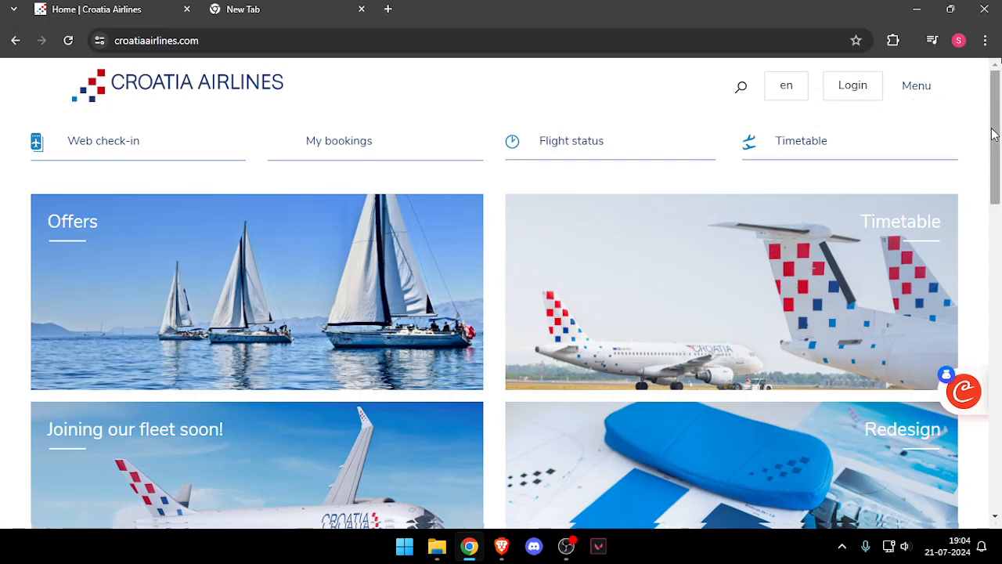
# Scroll to the homepage footer and open Contact from the CONTACT column
pyautogui.scroll(-3)
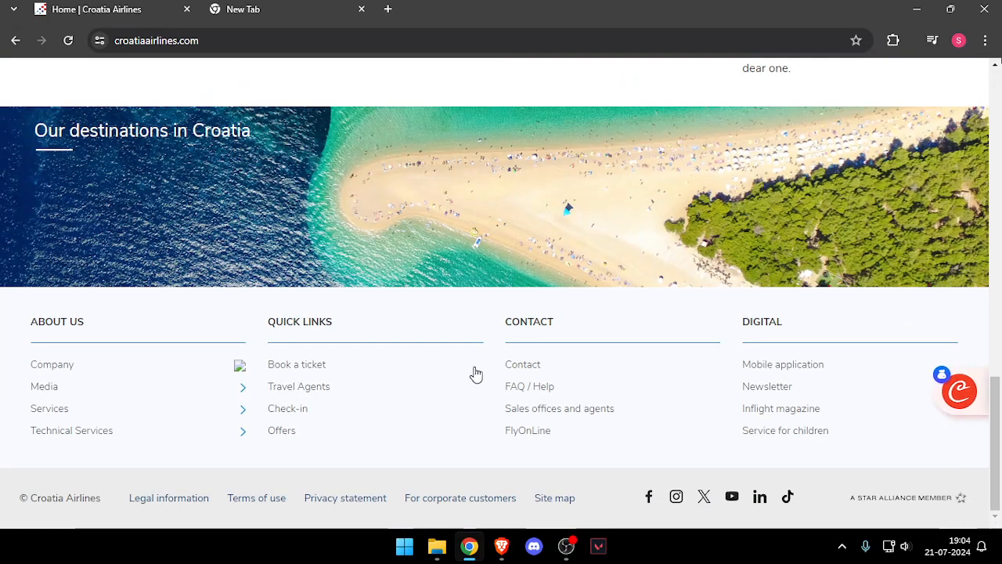
pyautogui.click(522, 364)
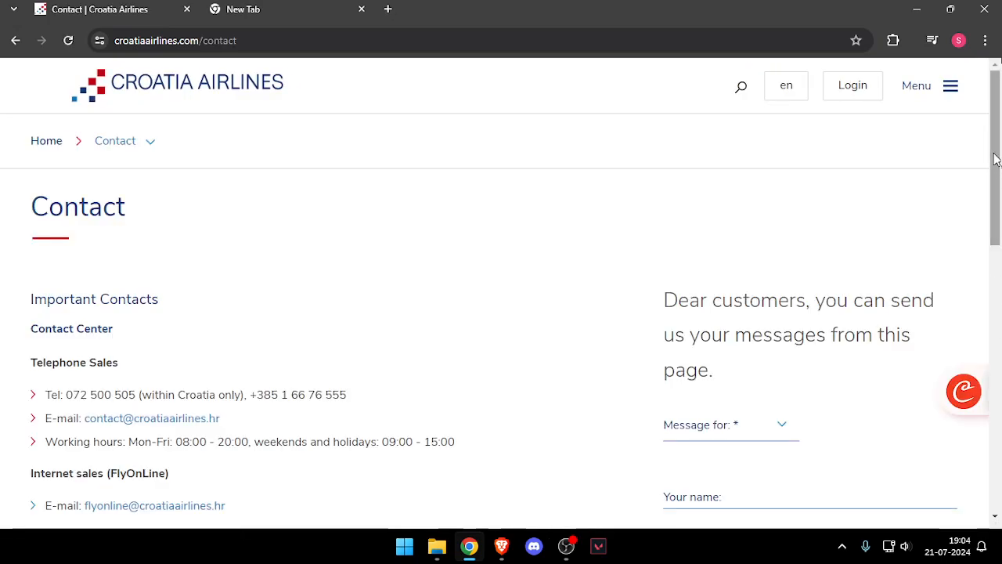
pyautogui.scroll(-3)
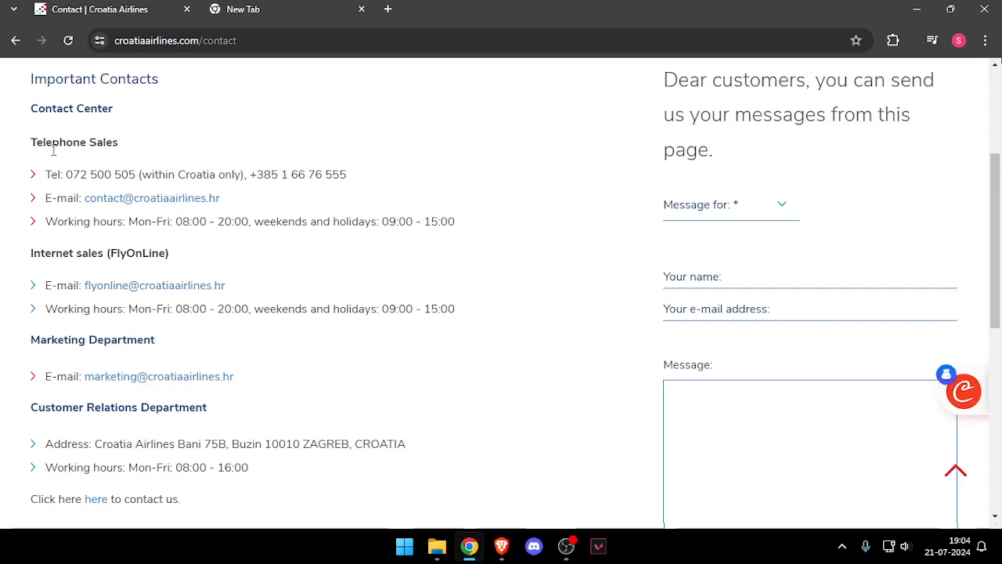
pyautogui.moveTo(169, 168)
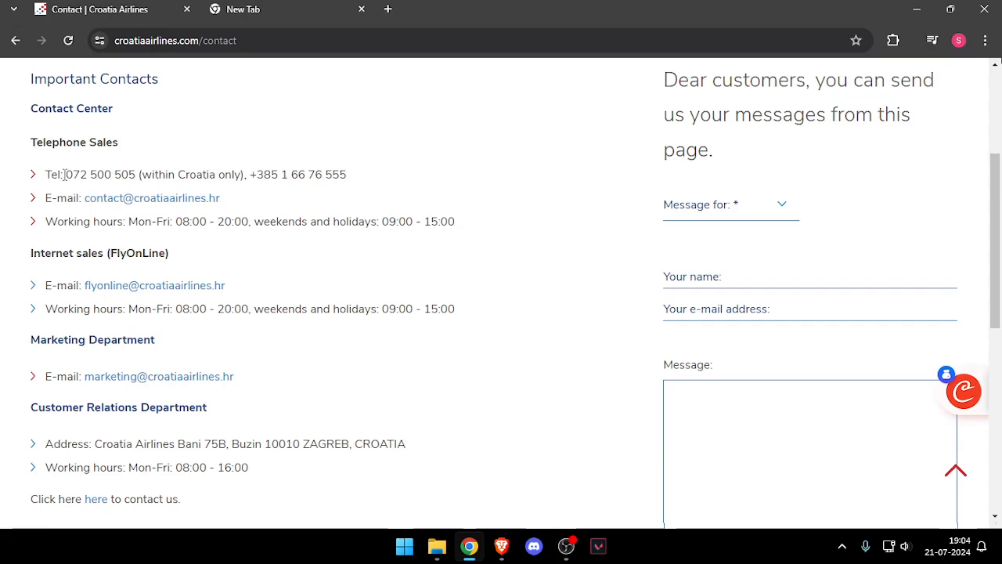
pyautogui.doubleClick(101, 174)
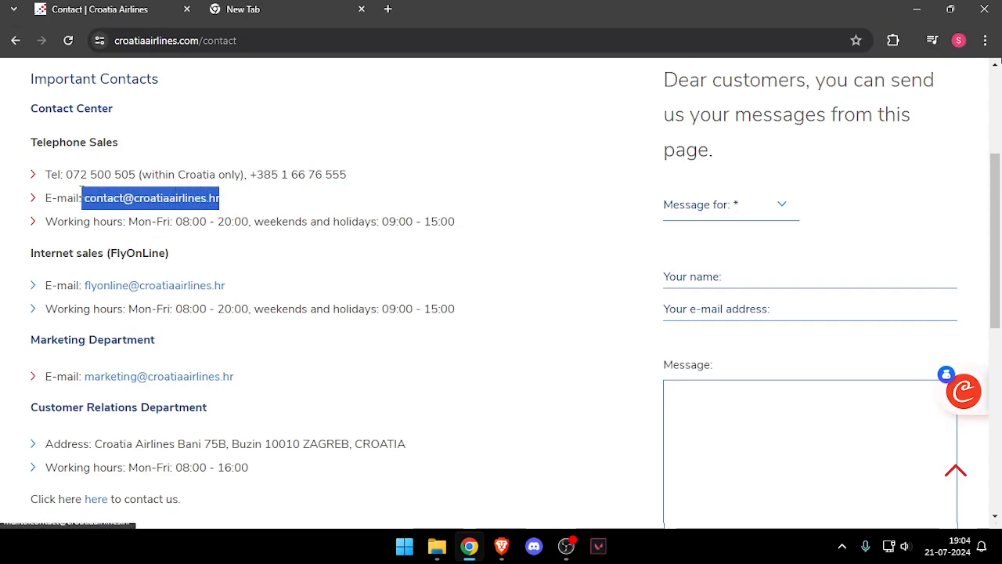
pyautogui.click(364, 258)
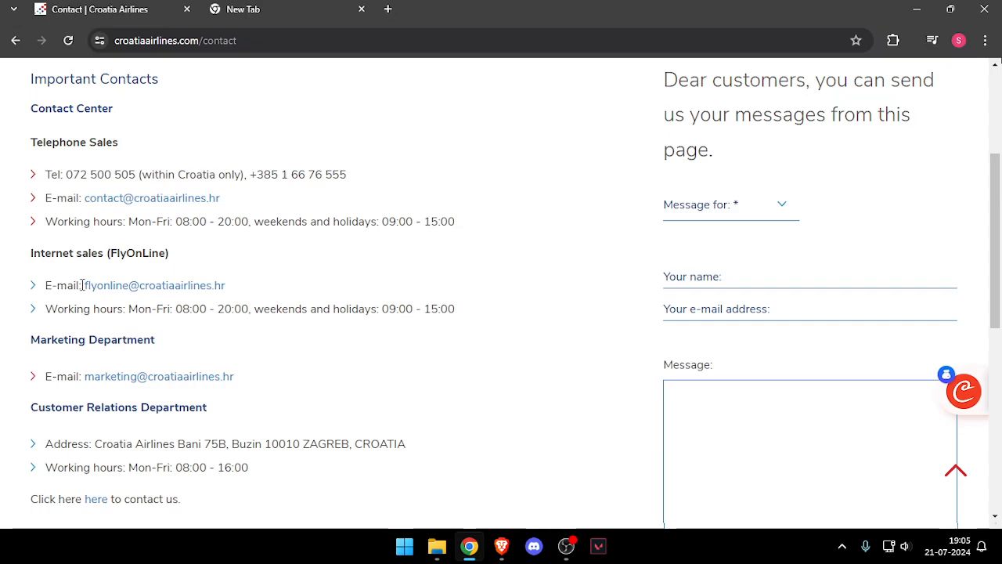
pyautogui.moveTo(29, 298)
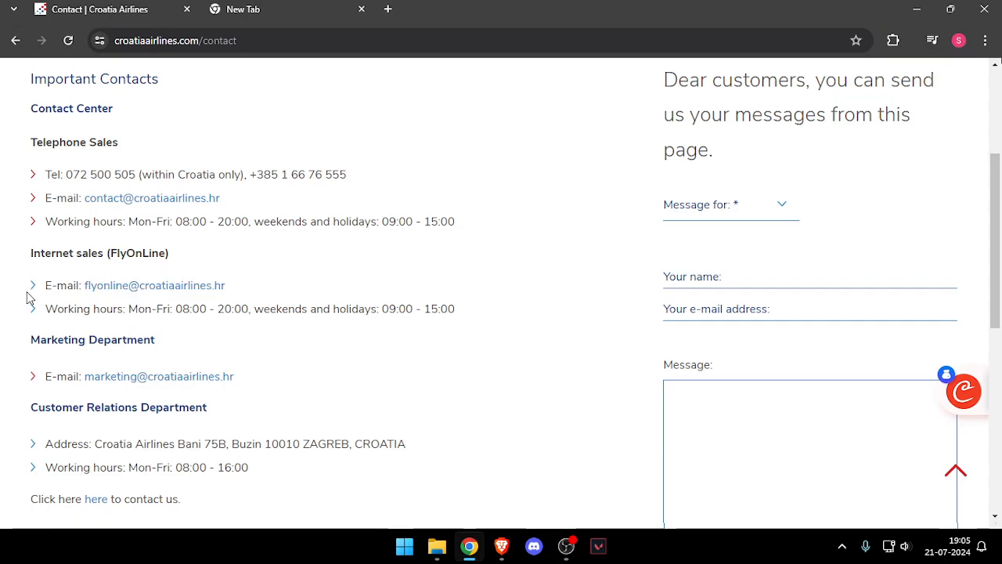
pyautogui.moveTo(999, 202)
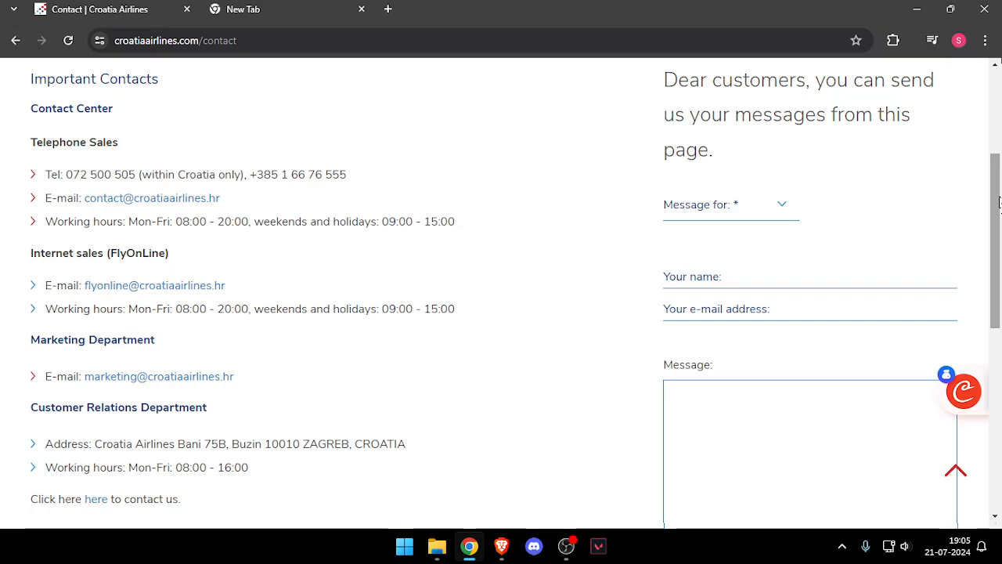
pyautogui.scroll(-3)
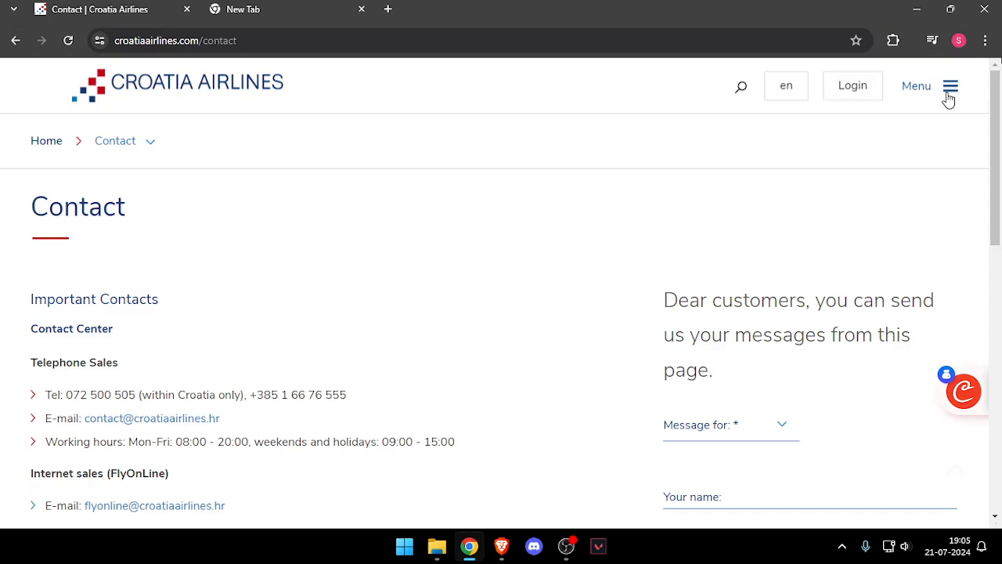
pyautogui.moveTo(546, 523)
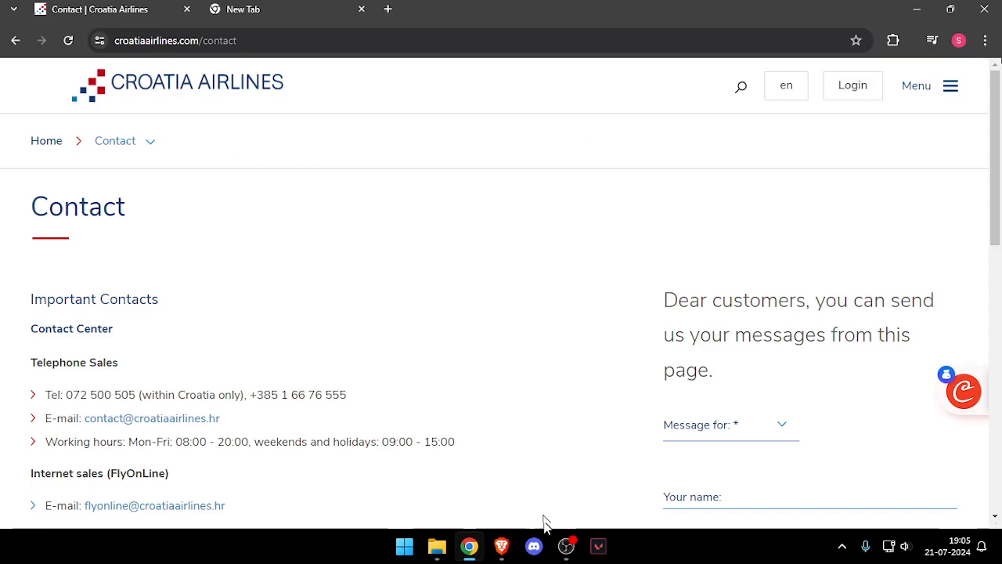